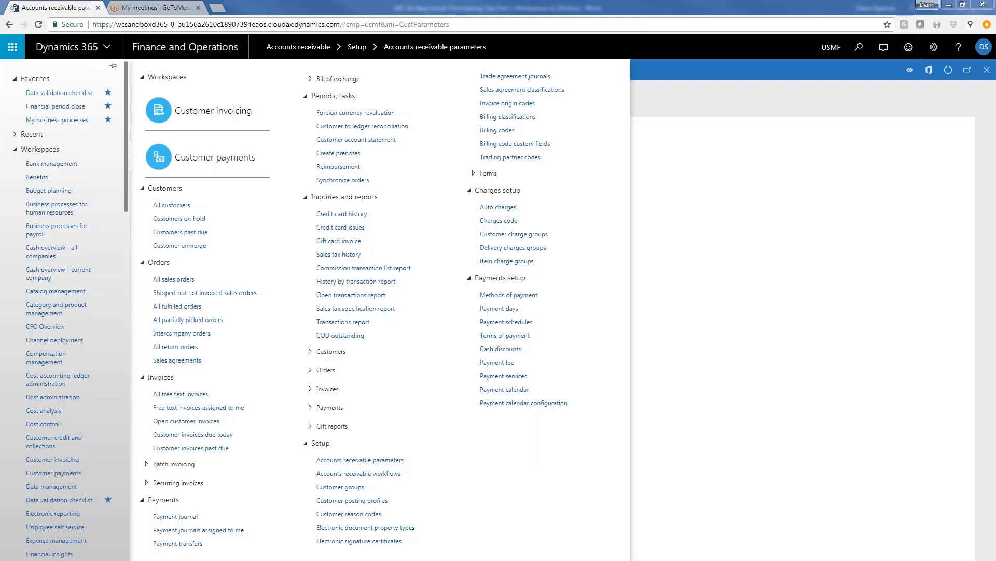
mouse_move(42, 271)
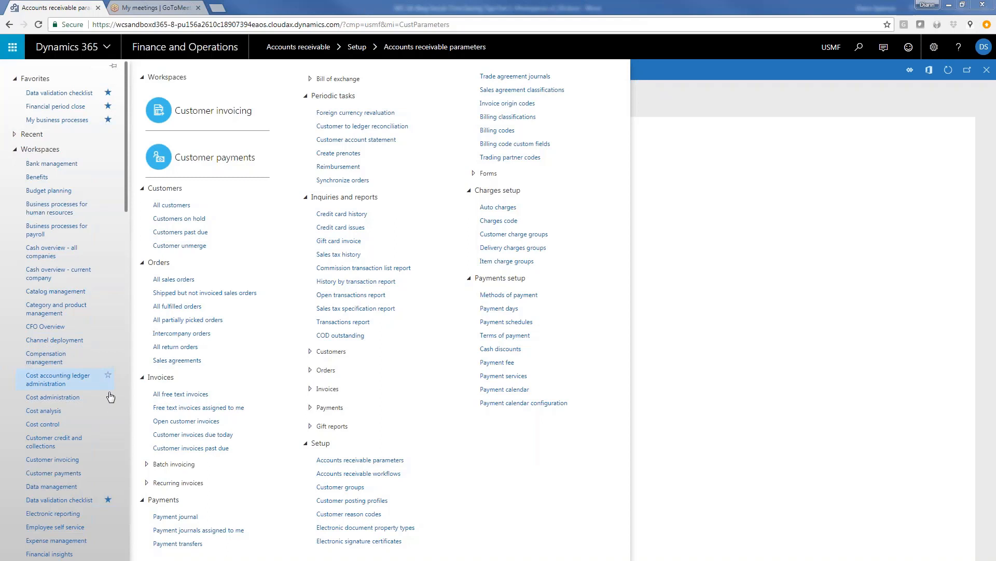
mouse_move(117, 411)
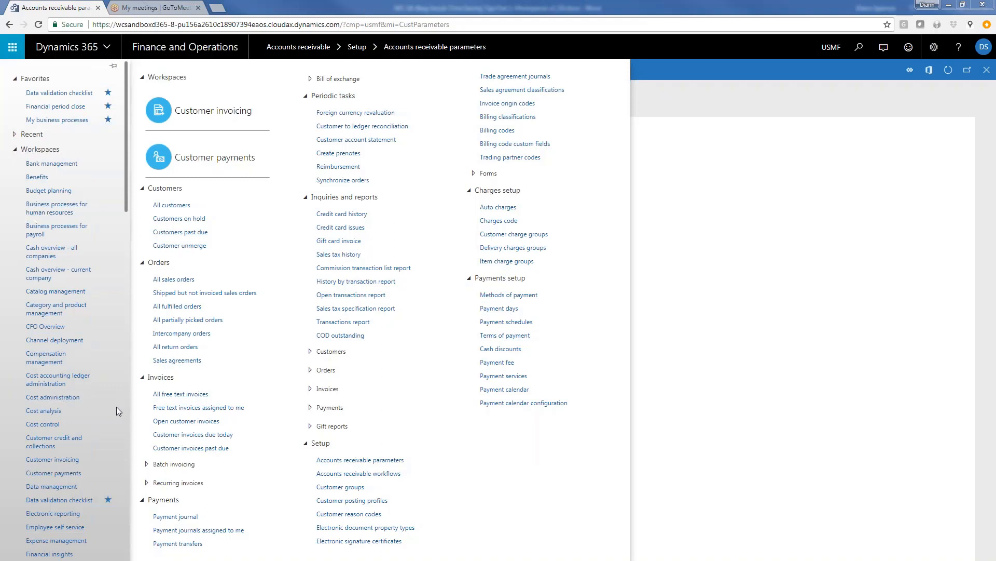
mouse_move(421, 475)
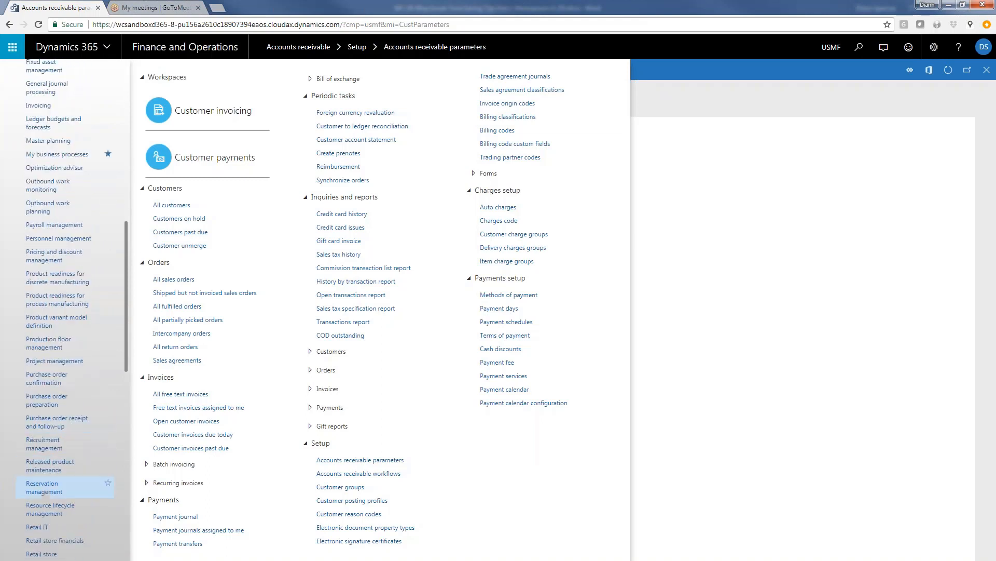
- Scroll the Workspaces list and open the Vendor invoice entry workspace
scroll(down, 3)
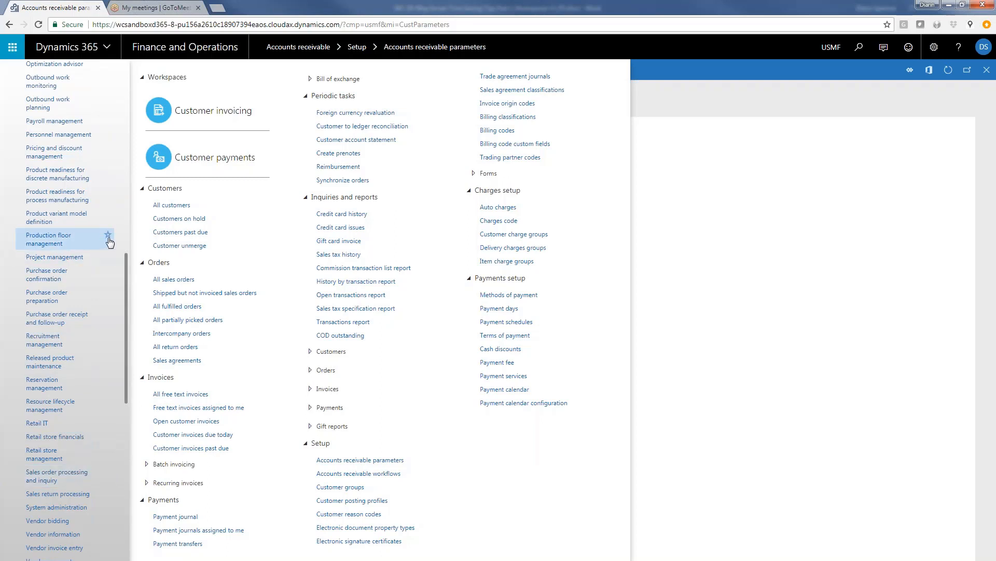
mouse_move(108, 238)
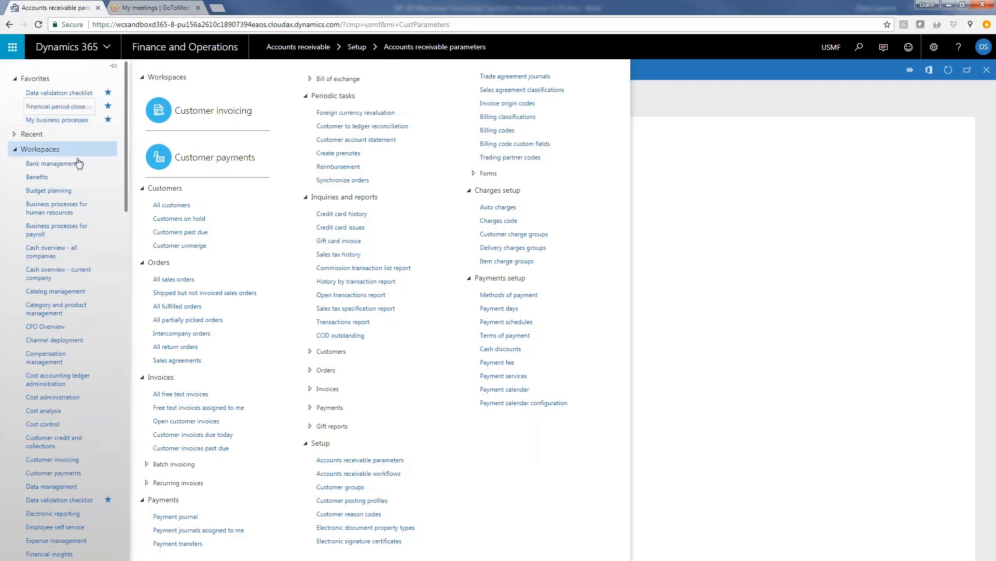
scroll(down, 3)
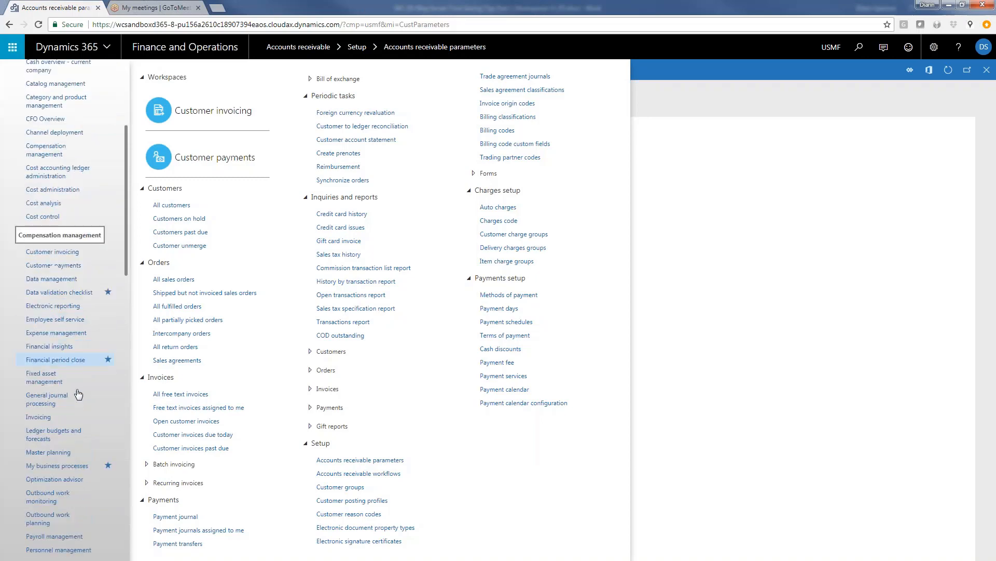
scroll(down, 3)
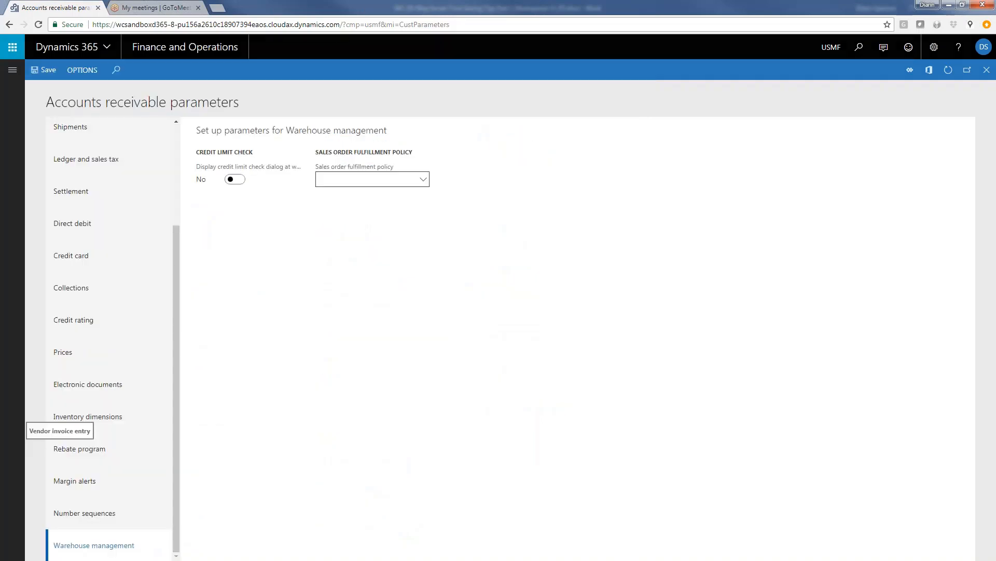
click(60, 430)
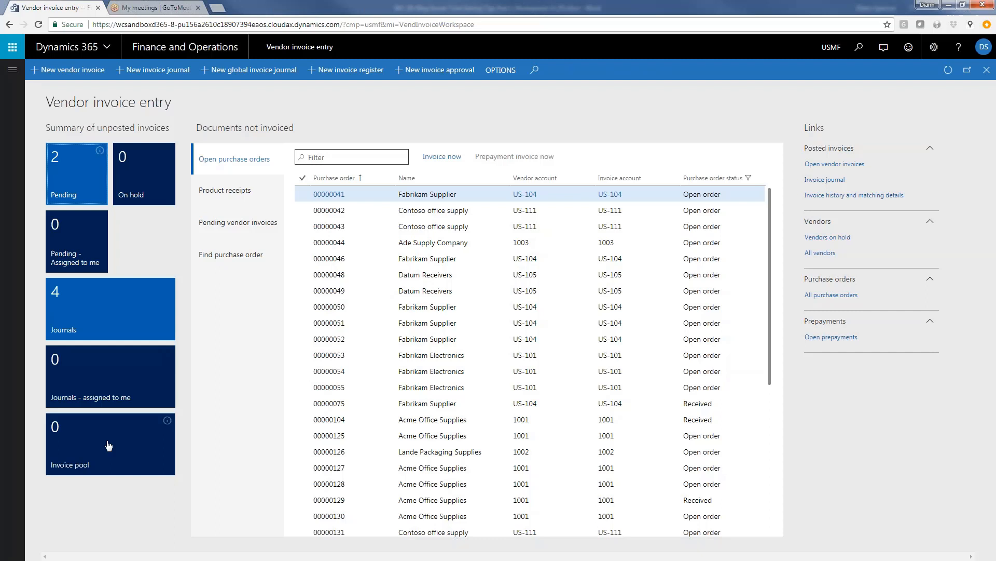
mouse_move(108, 444)
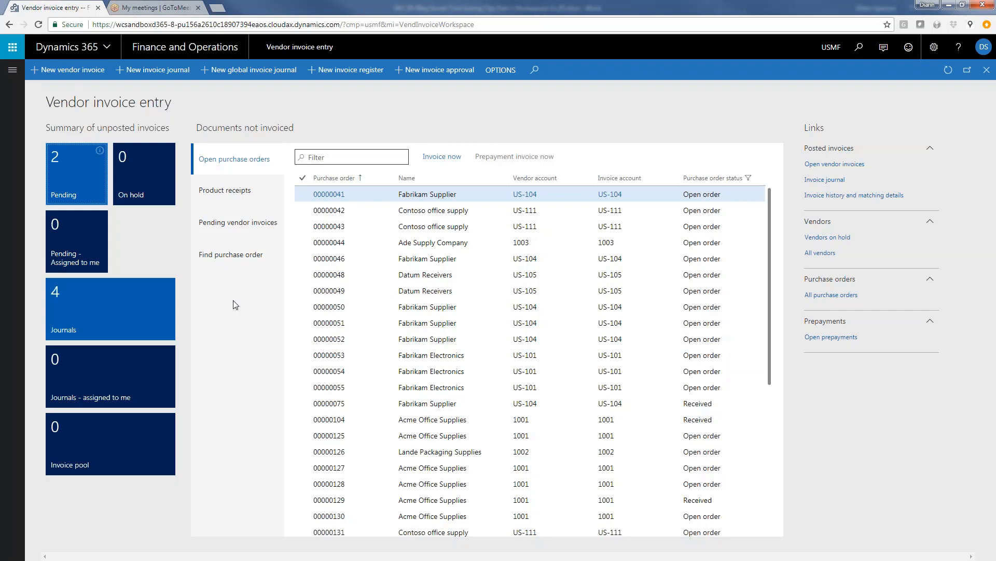
mouse_move(151, 316)
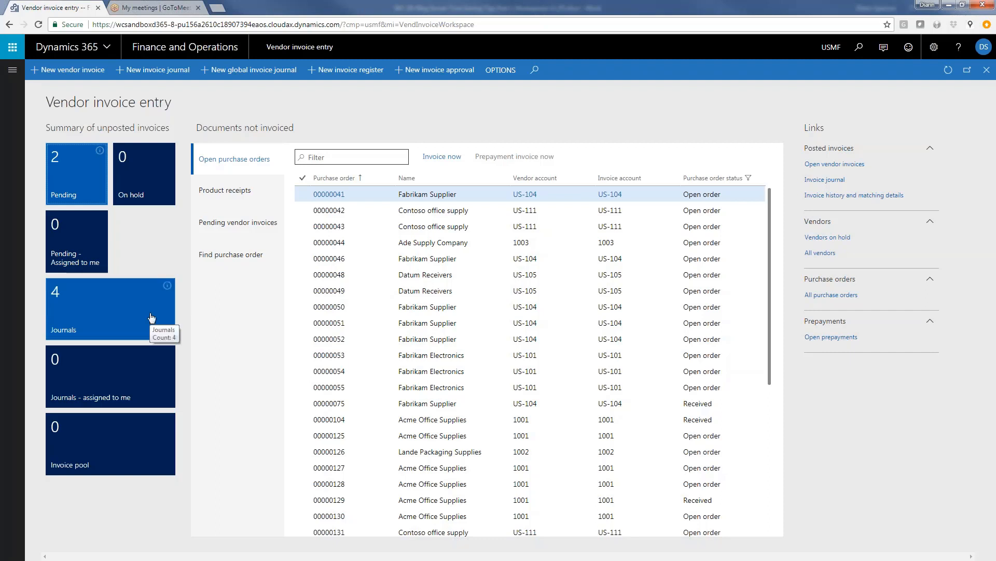
mouse_move(151, 322)
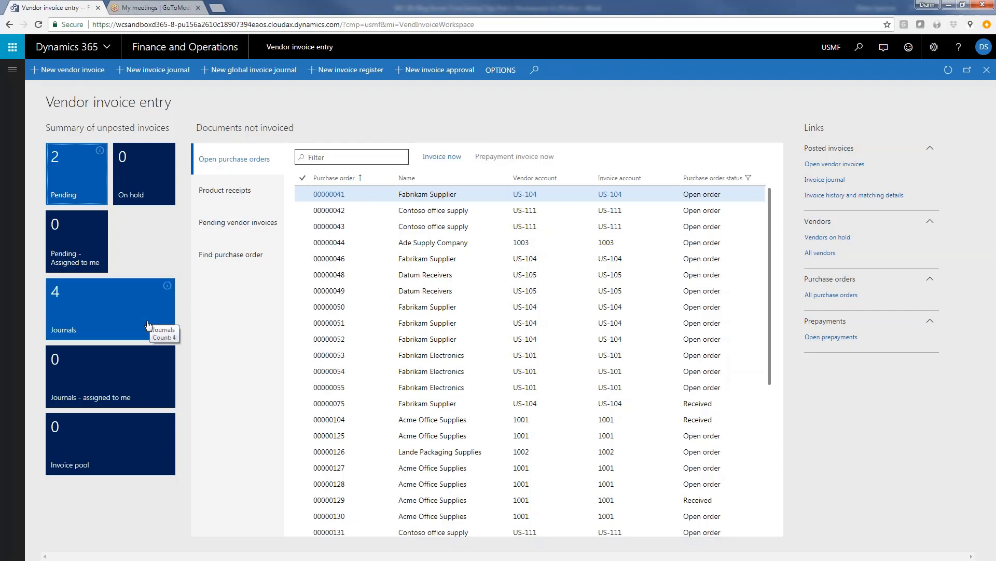
mouse_move(136, 385)
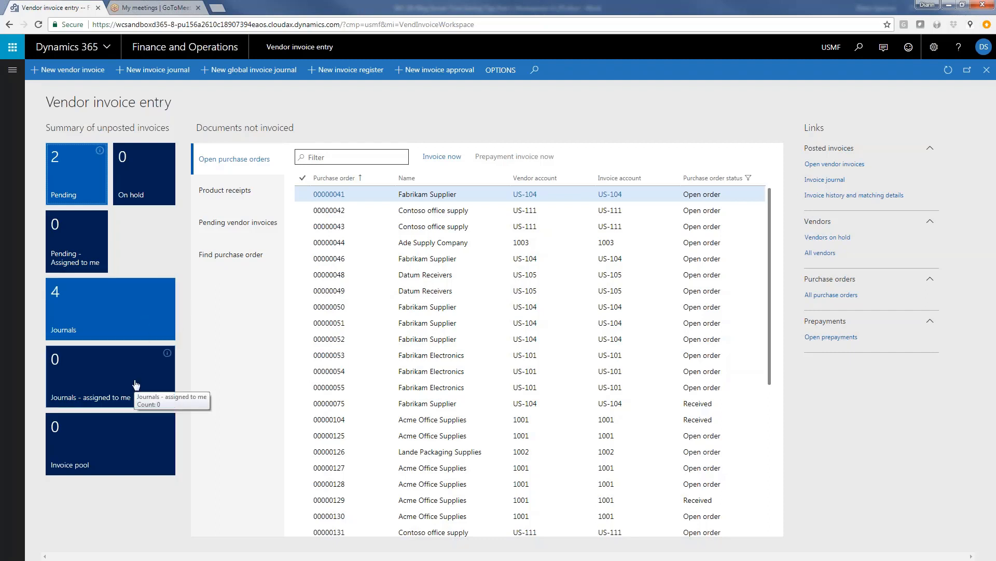
mouse_move(157, 177)
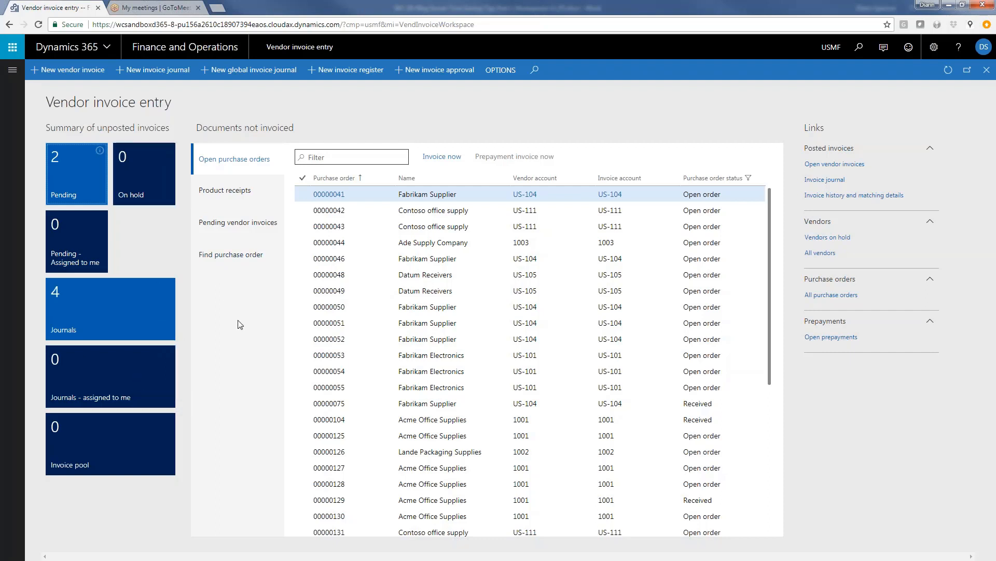
mouse_move(246, 290)
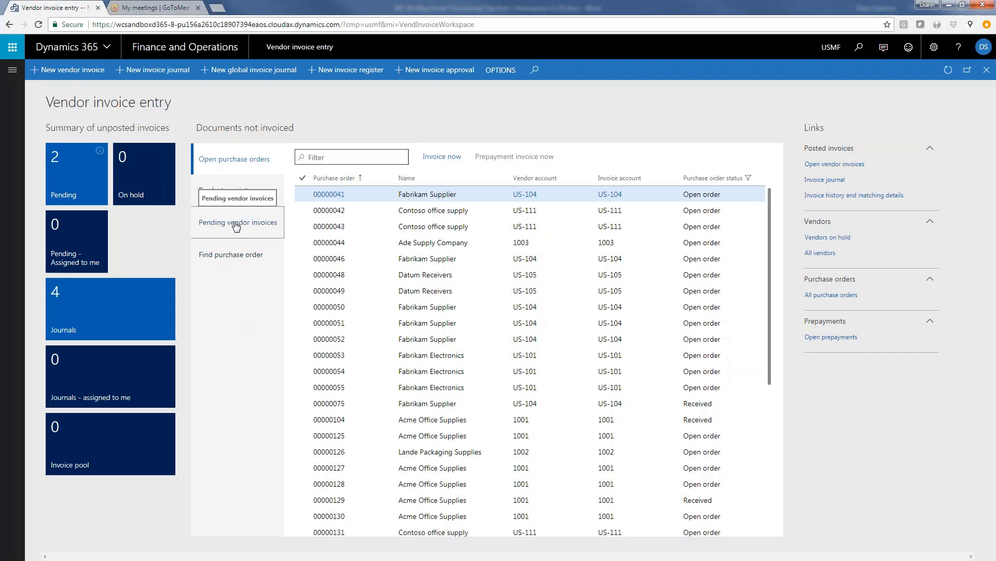
- List the two pending vendor invoices for usmf in Documents not invoiced
click(238, 223)
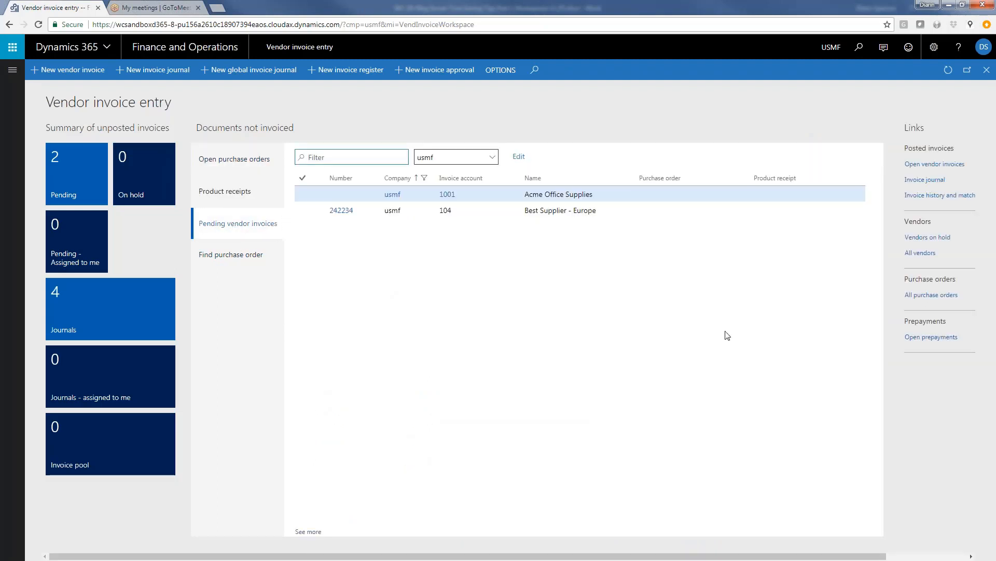
mouse_move(950, 394)
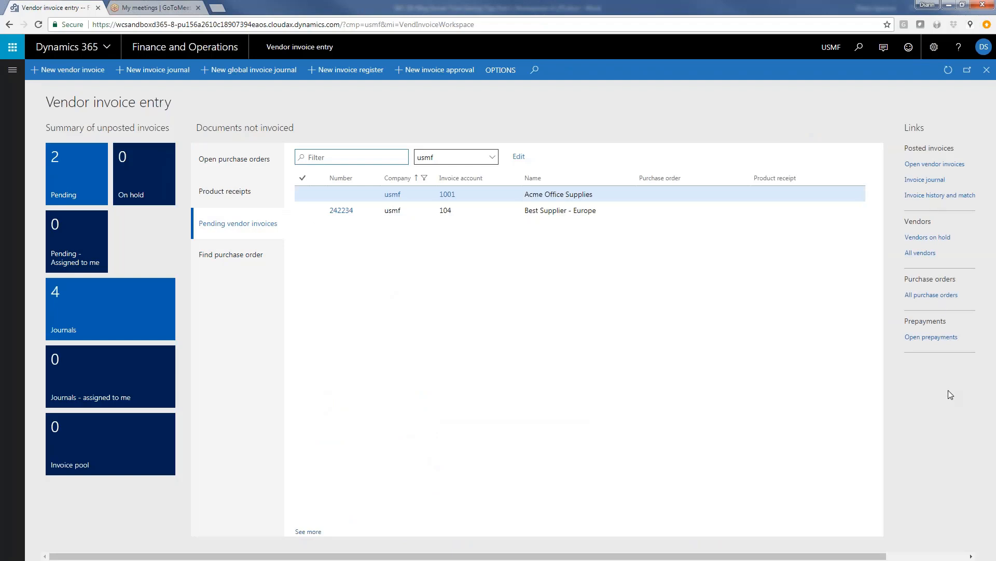
click(351, 156)
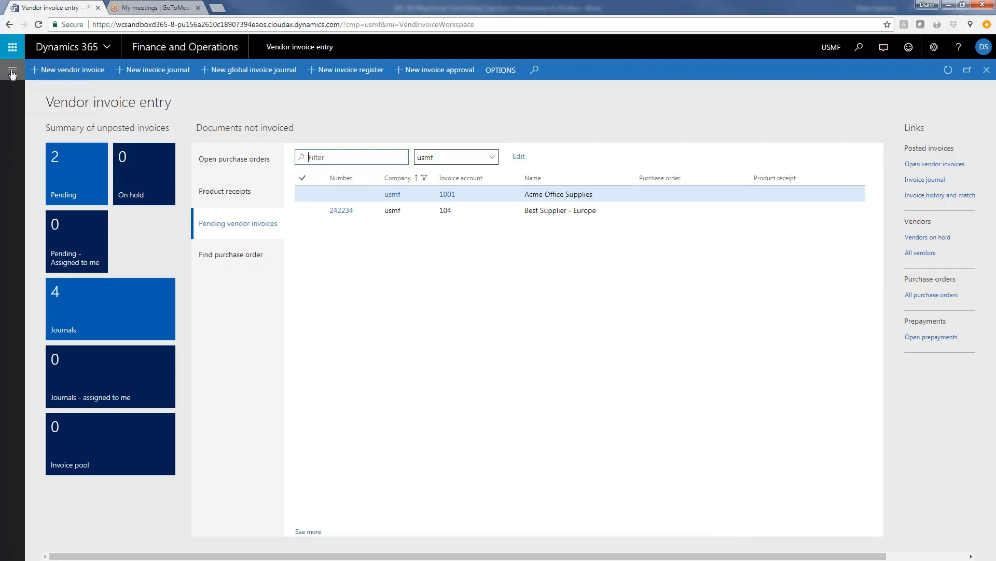
mouse_move(11, 72)
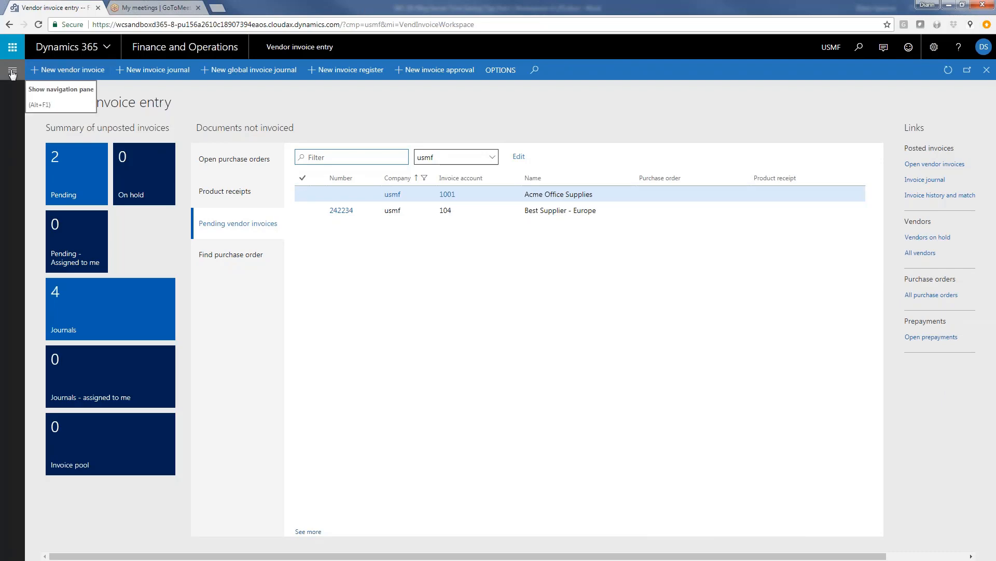
- Open Customer payments from the navigation pane to see past-due usmf invoices
click(11, 70)
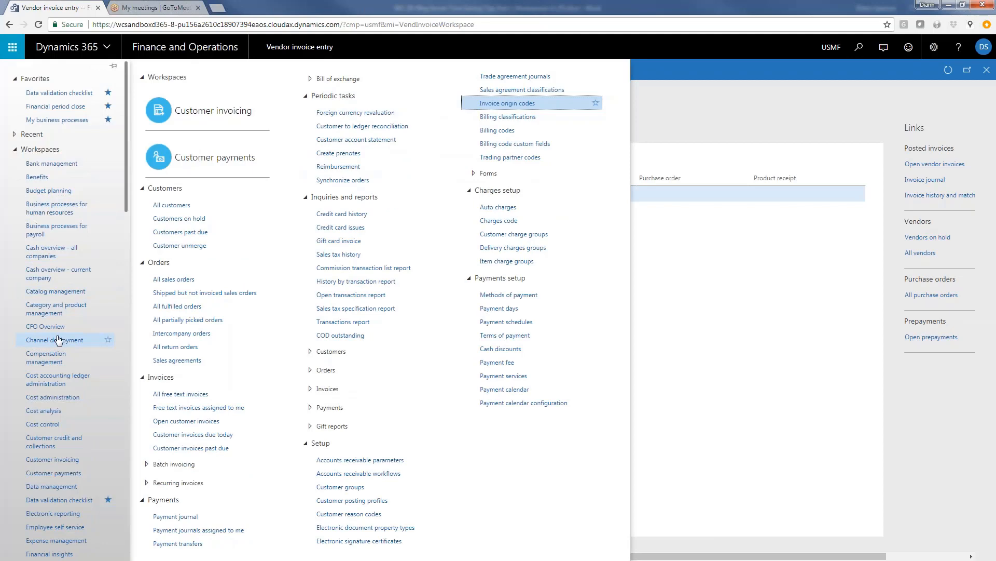
click(11, 69)
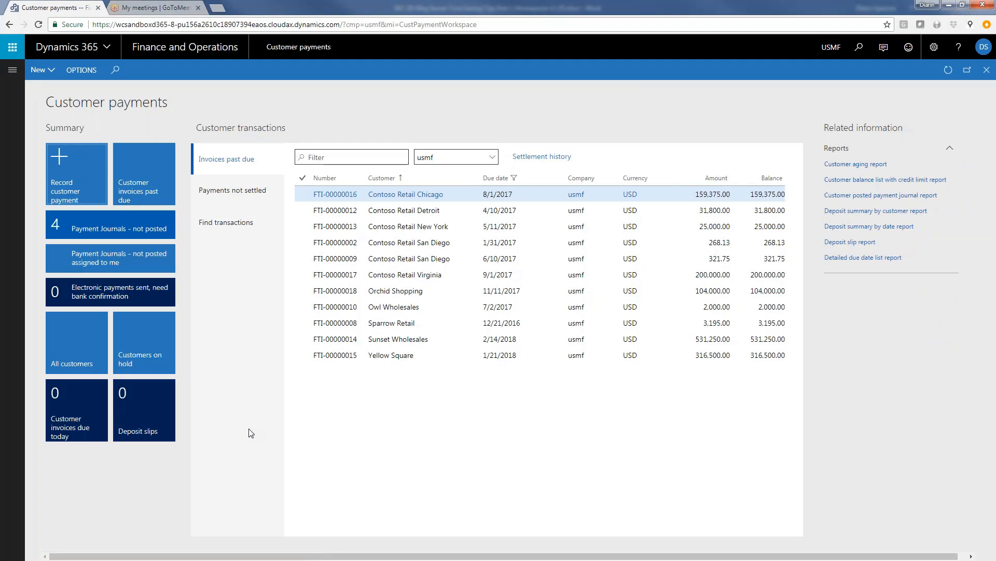
mouse_move(248, 328)
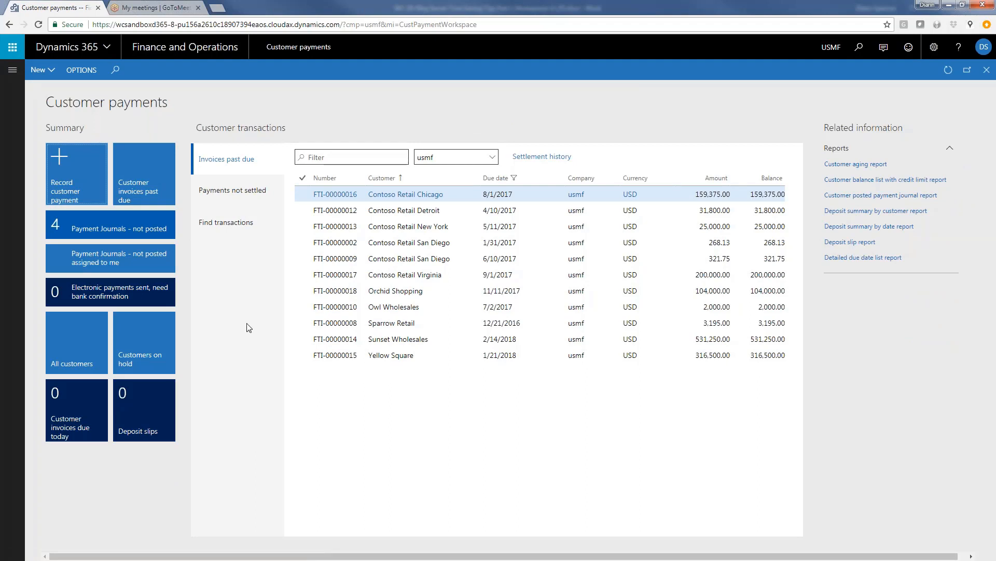